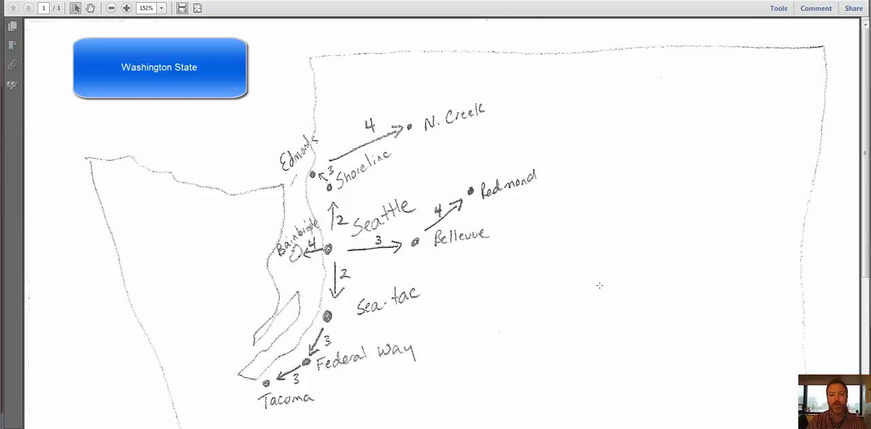
{"action": "mouse_move", "coordinate": [604, 320]}
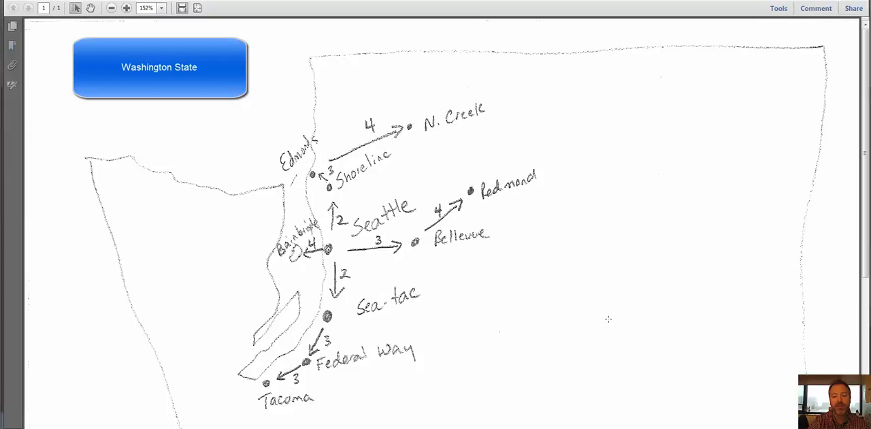
{"action": "mouse_move", "coordinate": [383, 372]}
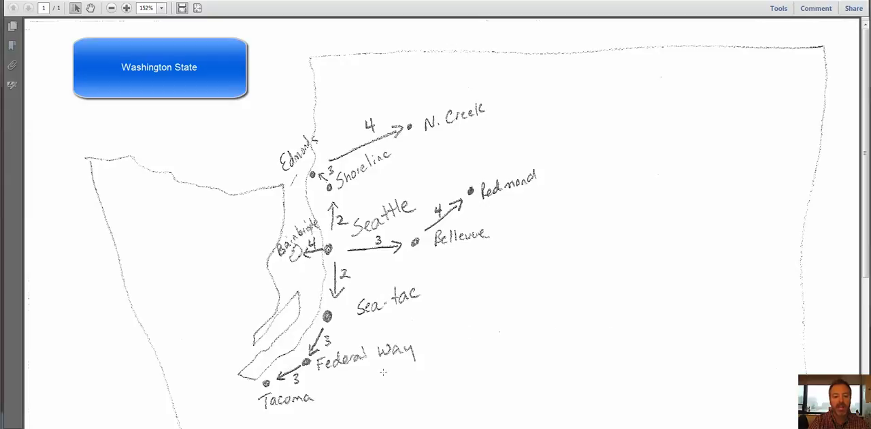
Step: Trace yellow strokes over the Edmonds-to-N. Creek and Seattle-to-Bainbridge day-4 arrows
{"action": "left_click", "coordinate": [329, 250]}
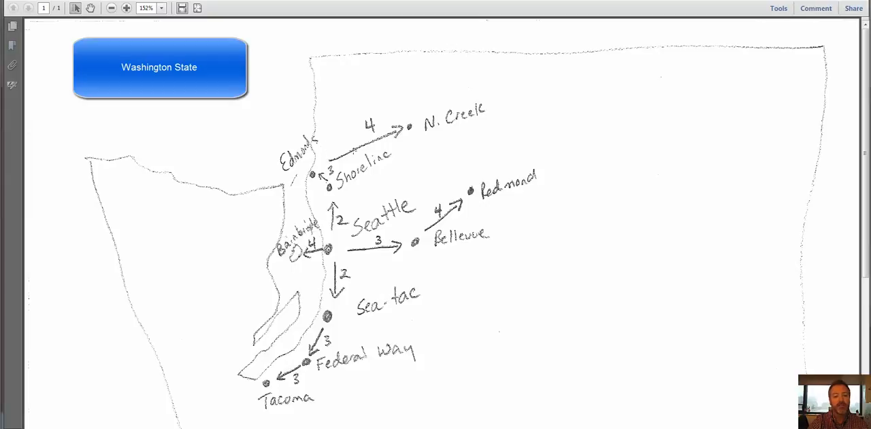
{"action": "left_click_drag", "start_coordinate": [417, 237], "coordinate": [468, 195]}
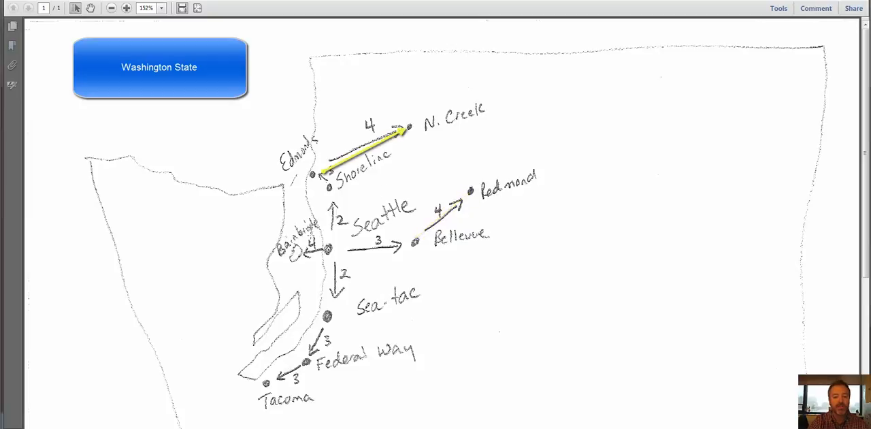
{"action": "left_click_drag", "start_coordinate": [330, 252], "coordinate": [299, 254]}
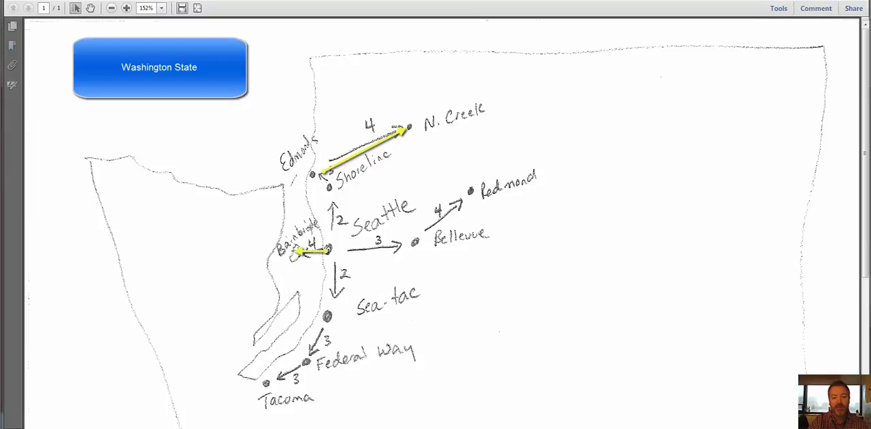